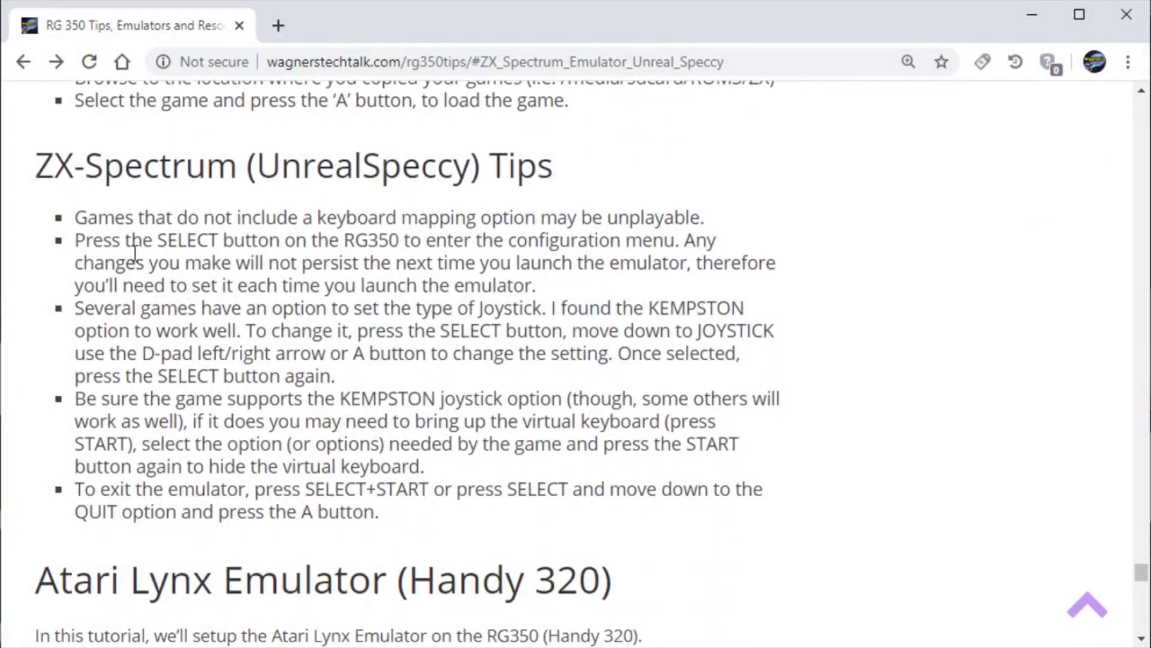
mouse_move(726, 294)
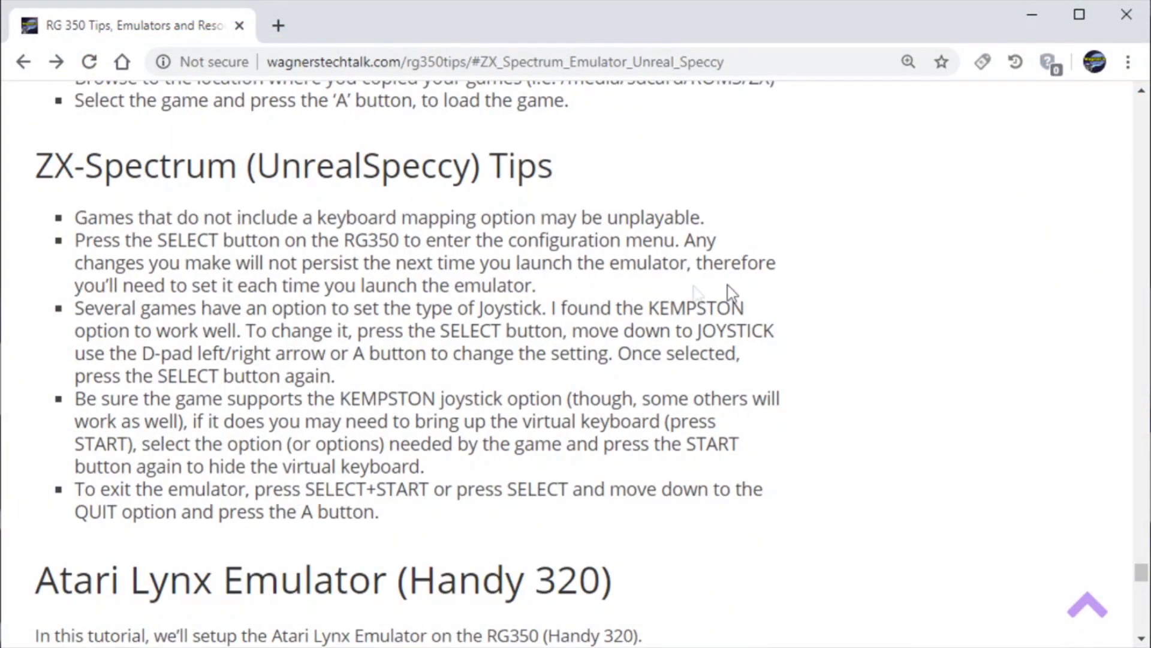
mouse_move(340, 253)
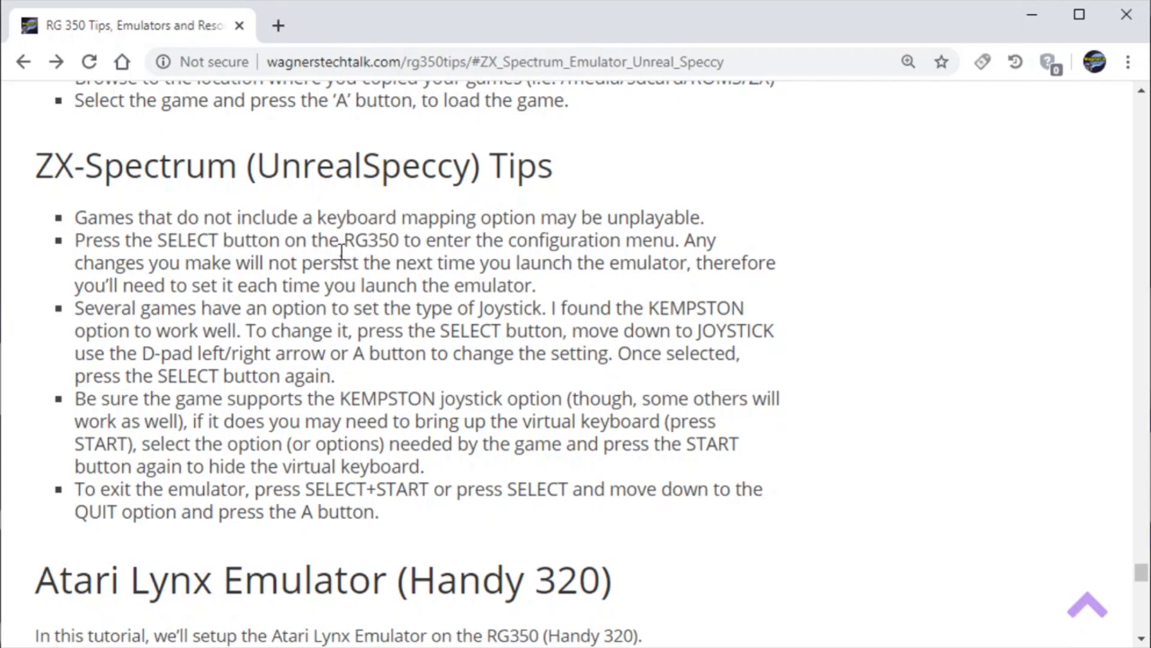
mouse_move(424, 252)
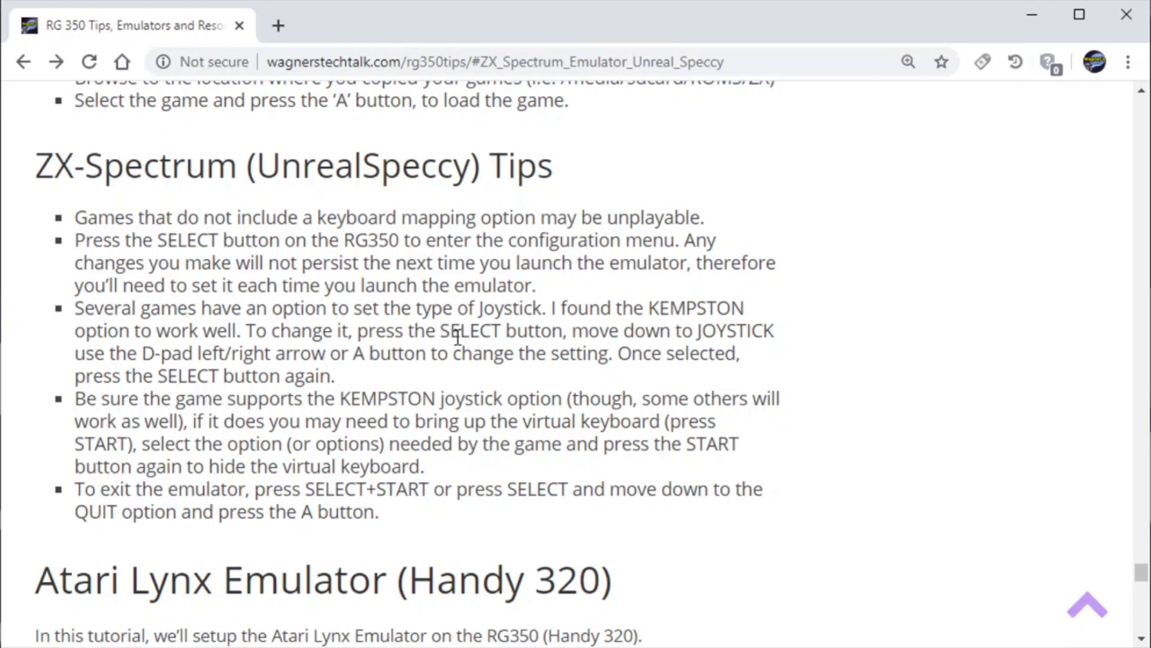
mouse_move(428, 377)
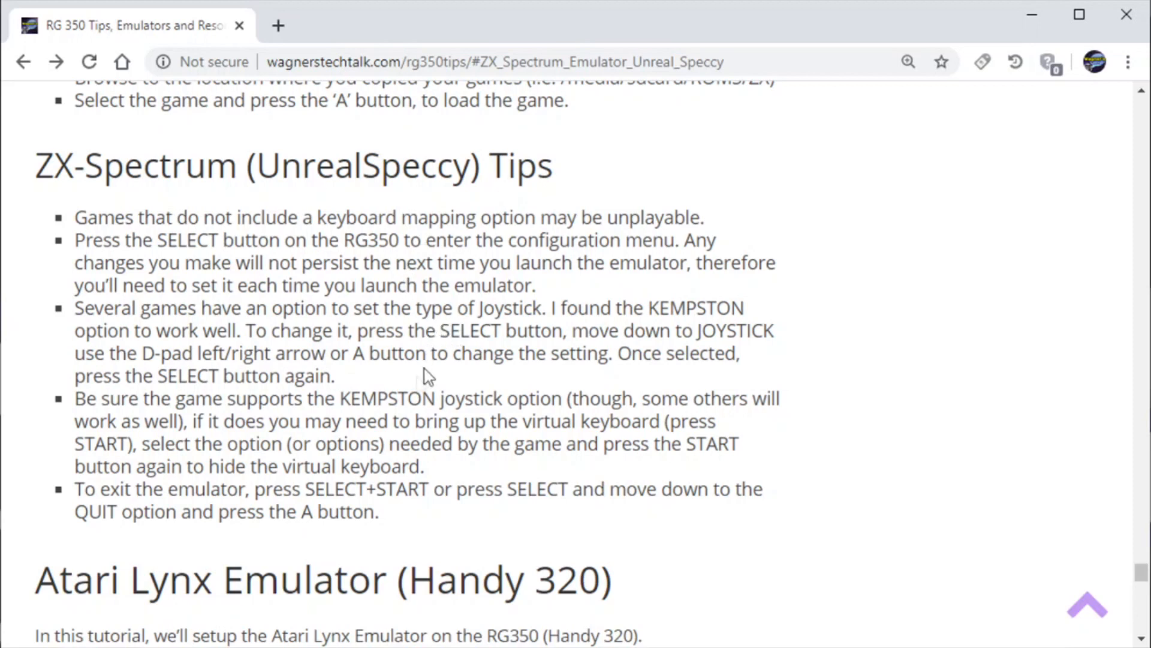
mouse_move(370, 421)
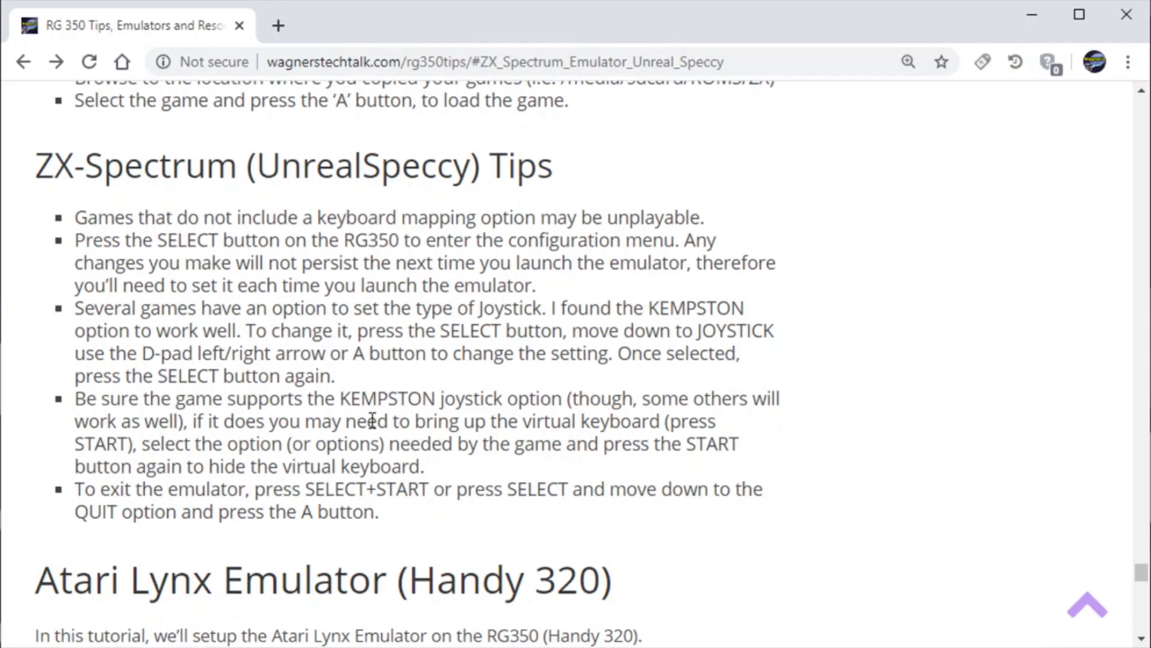
mouse_move(22, 623)
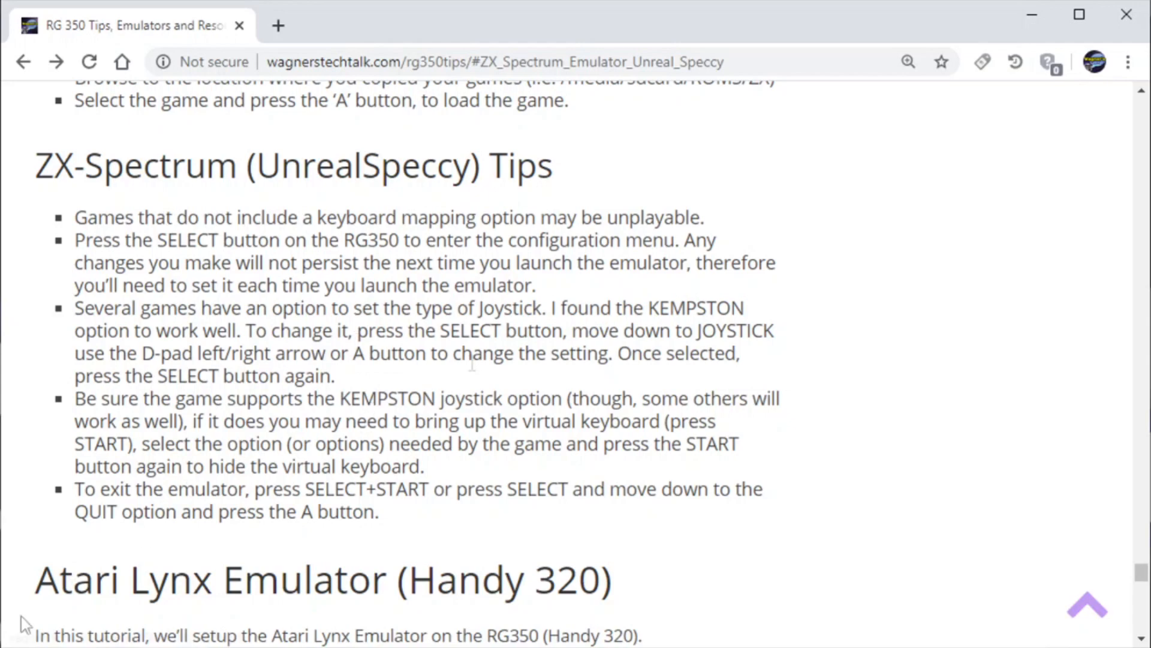
- Scroll past the ZX-Spectrum tips to the Atari Lynx (Handy 320) emulator section
scroll("down", 3)
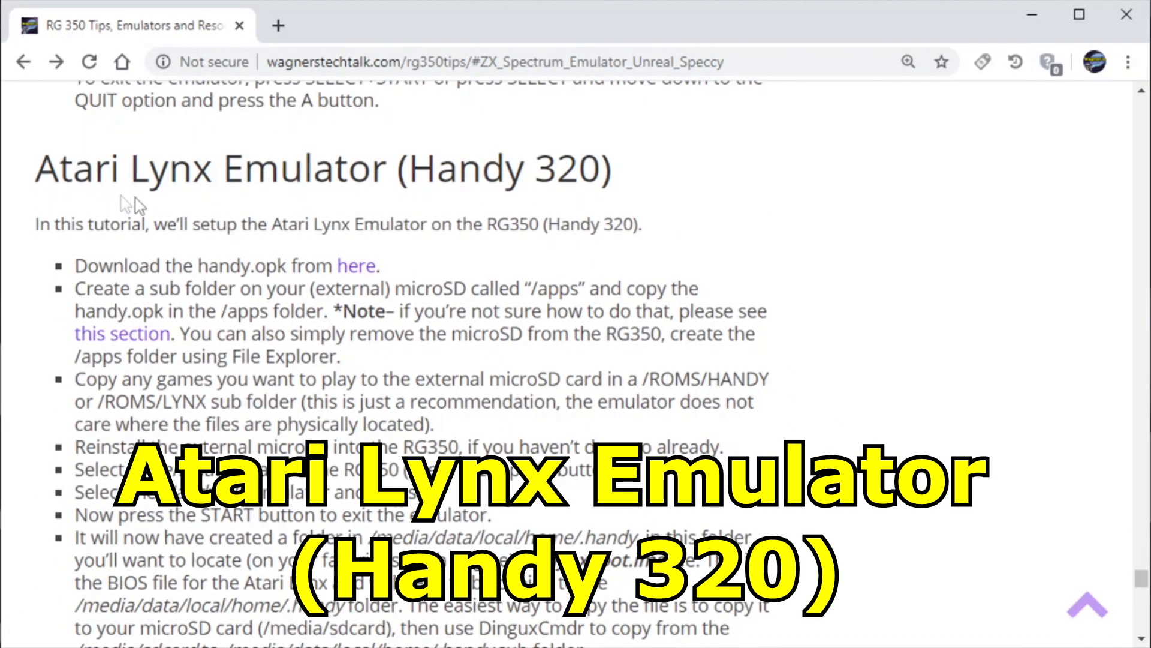
mouse_move(357, 266)
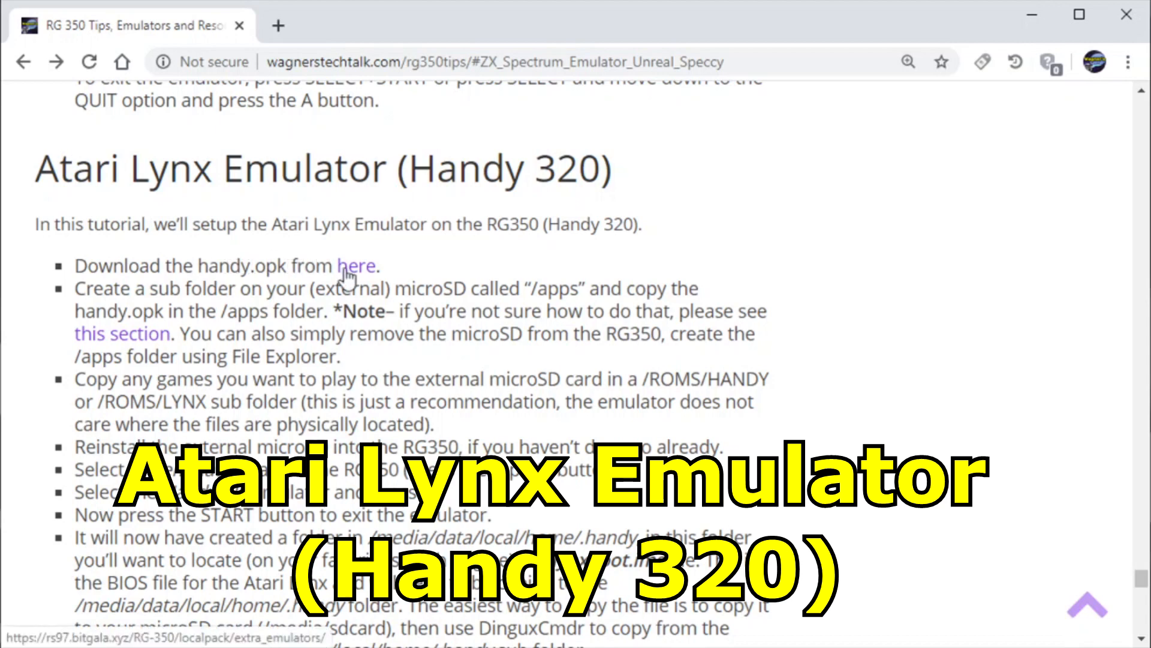
- Save handy.opk from the Extra emulators index into the tmp folder
left_click(357, 266)
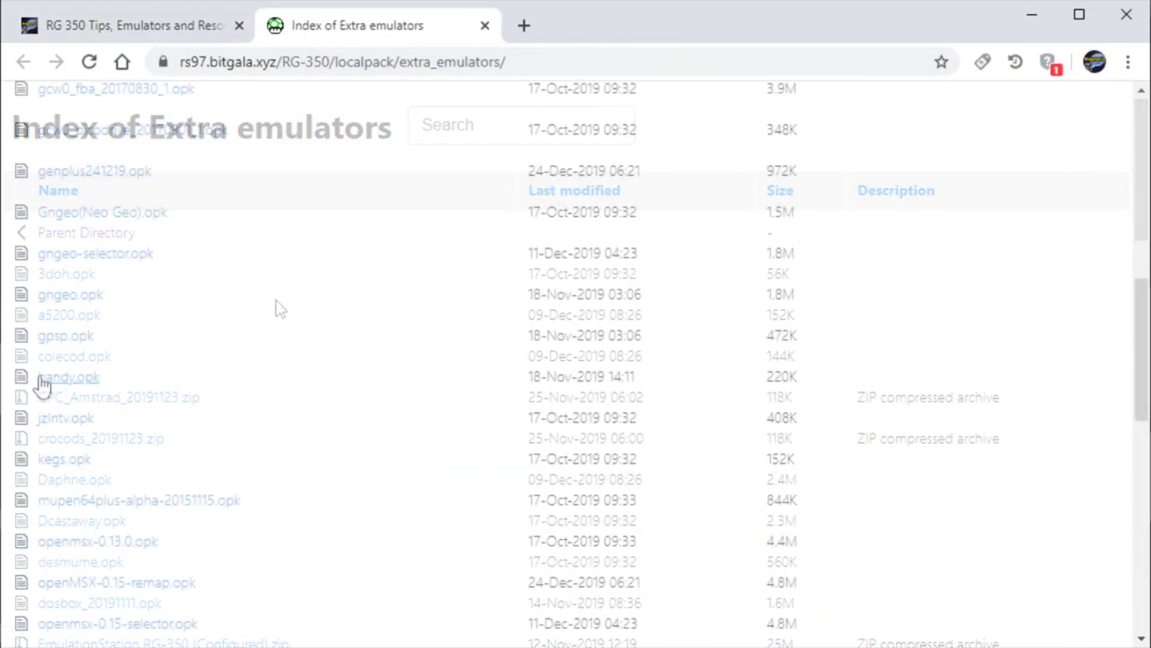
right_click(68, 377)
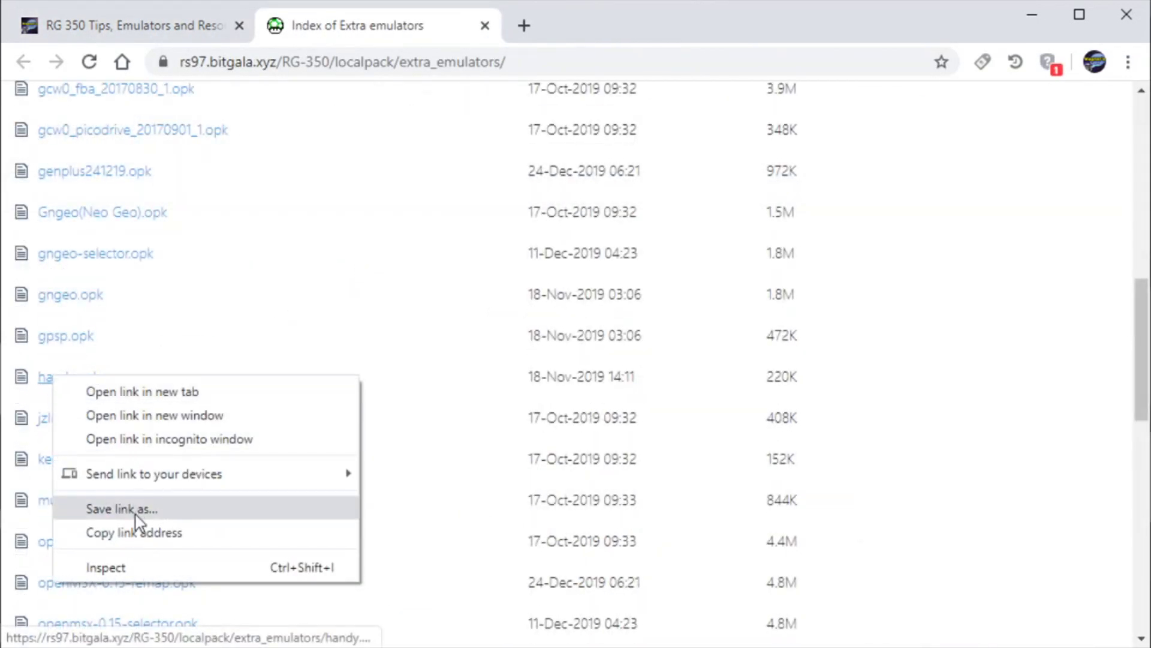
left_click(121, 508)
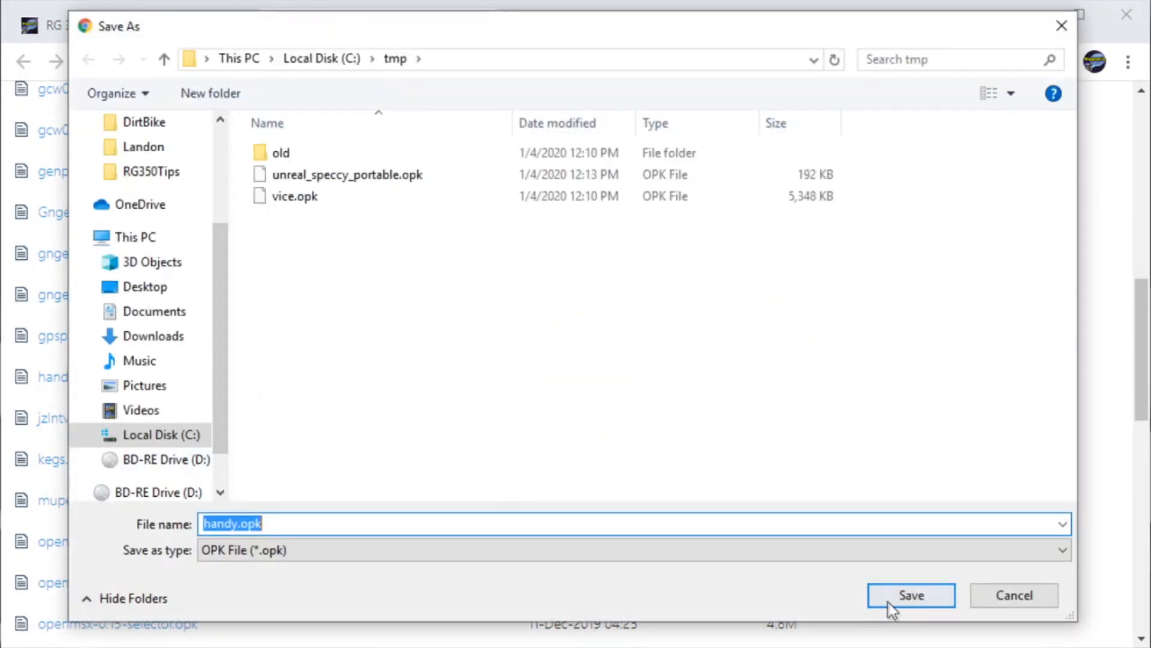
left_click(910, 595)
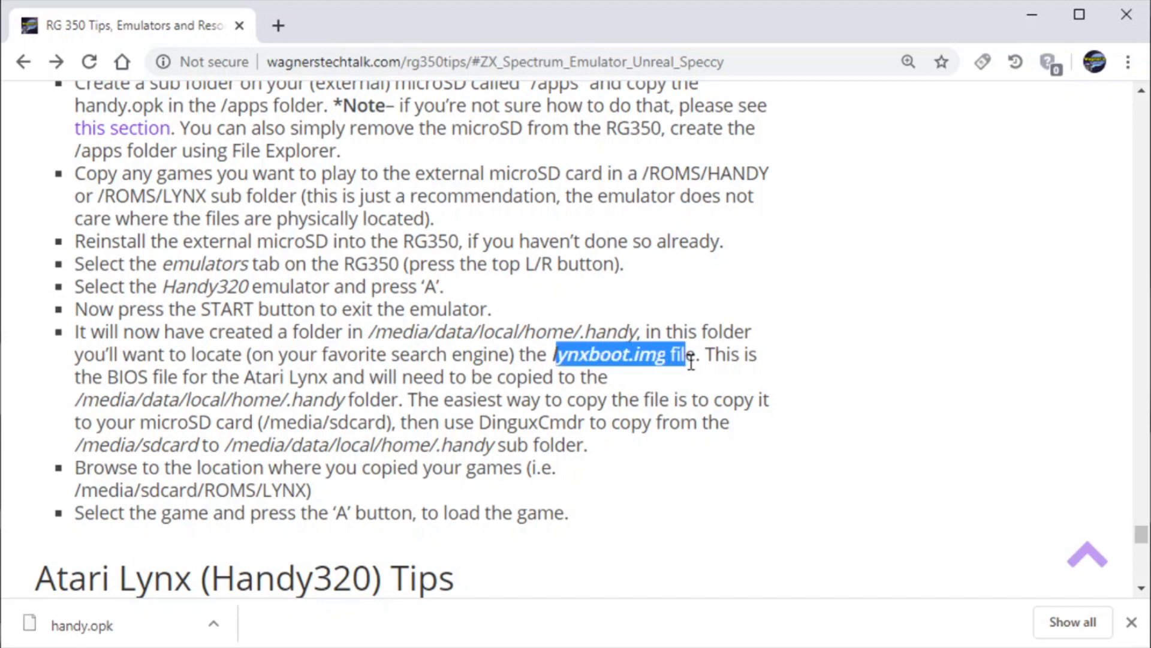
mouse_move(592, 459)
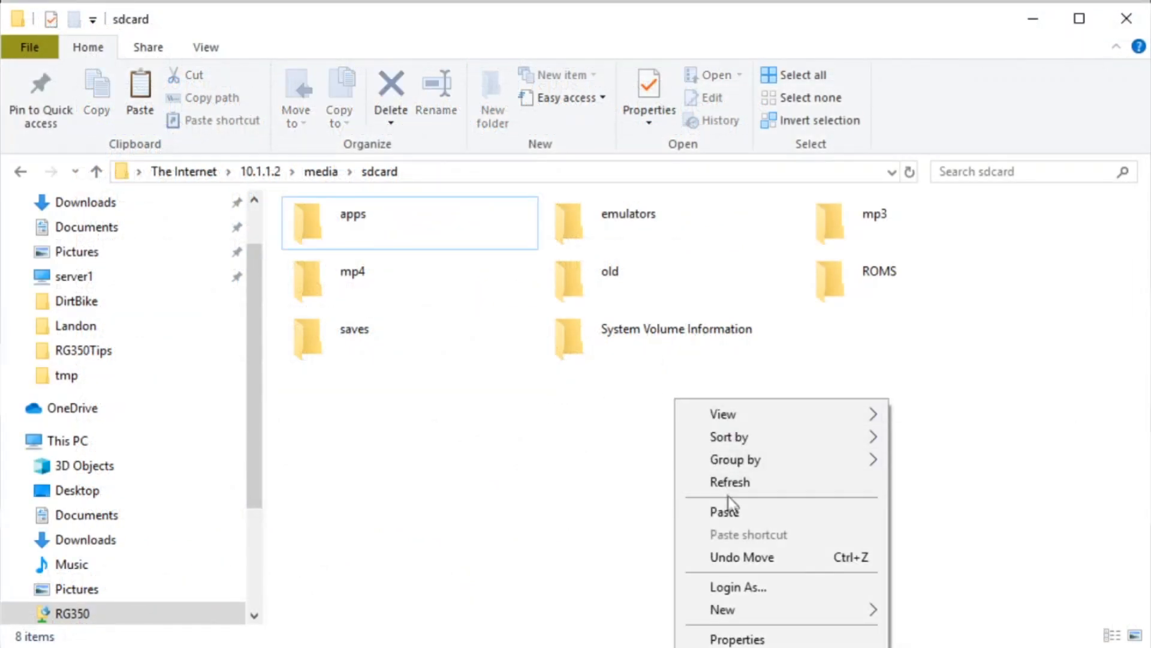
- Paste the copied handy.opk file into the RG350 sdcard folder
left_click(724, 510)
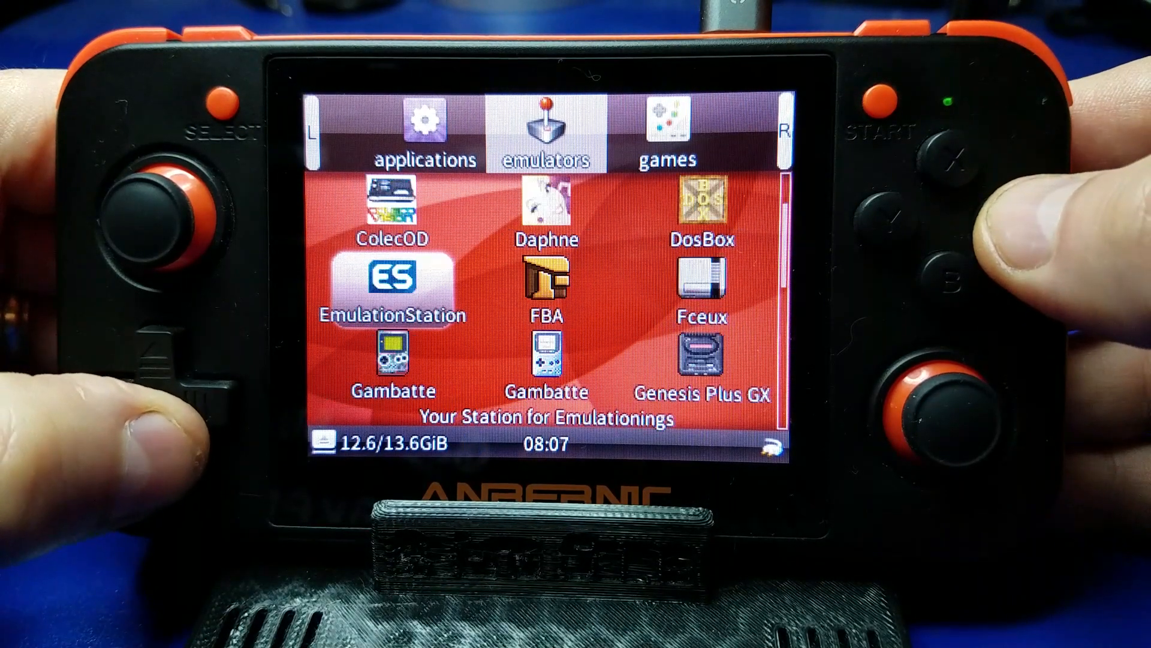
- Scroll down the GMenu2X emulators tab until Handy320 is highlighted
scroll("down", 3)
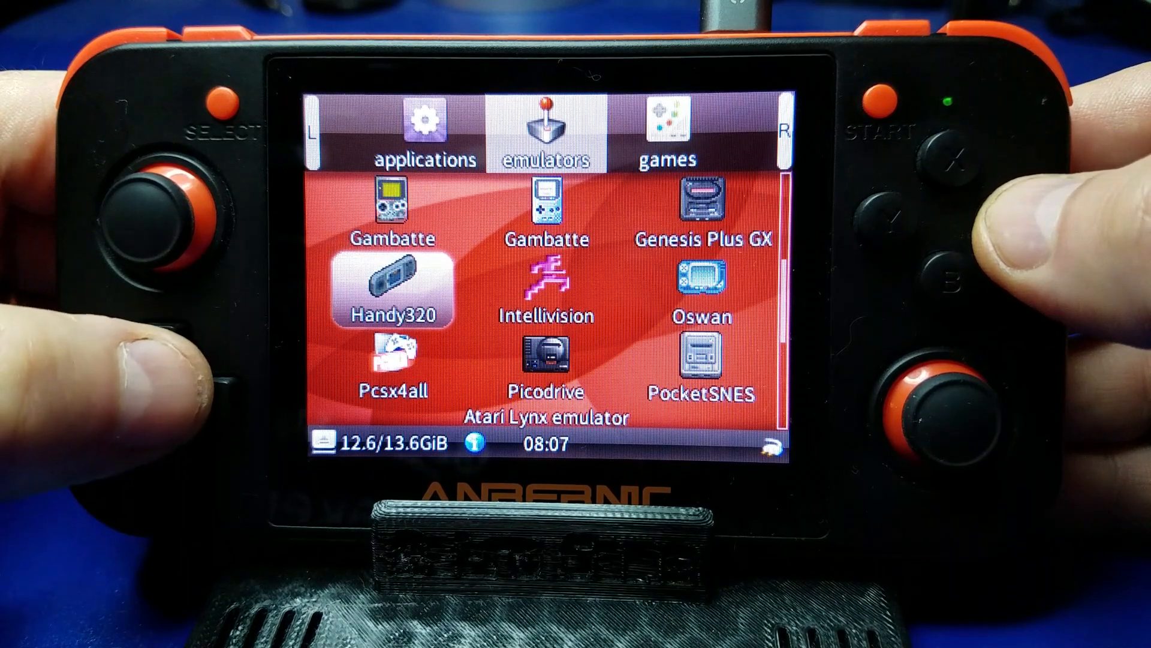